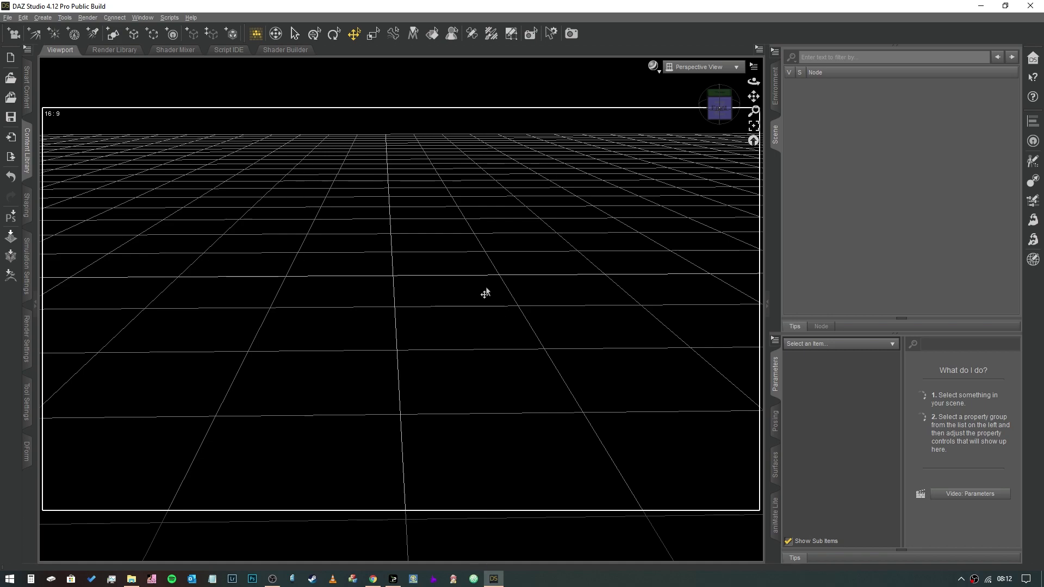
pyautogui.moveTo(397, 280)
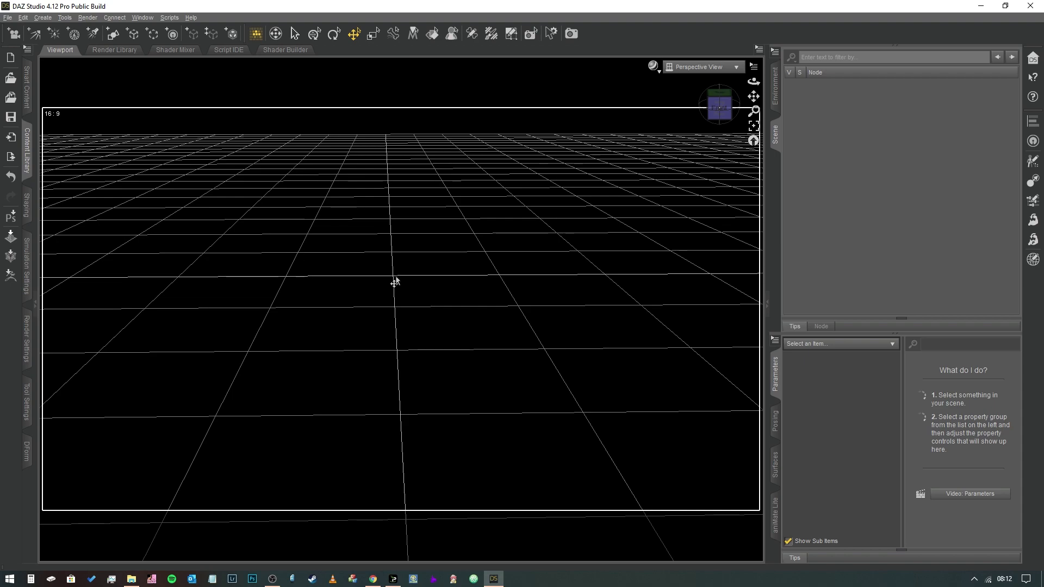
pyautogui.moveTo(394, 283)
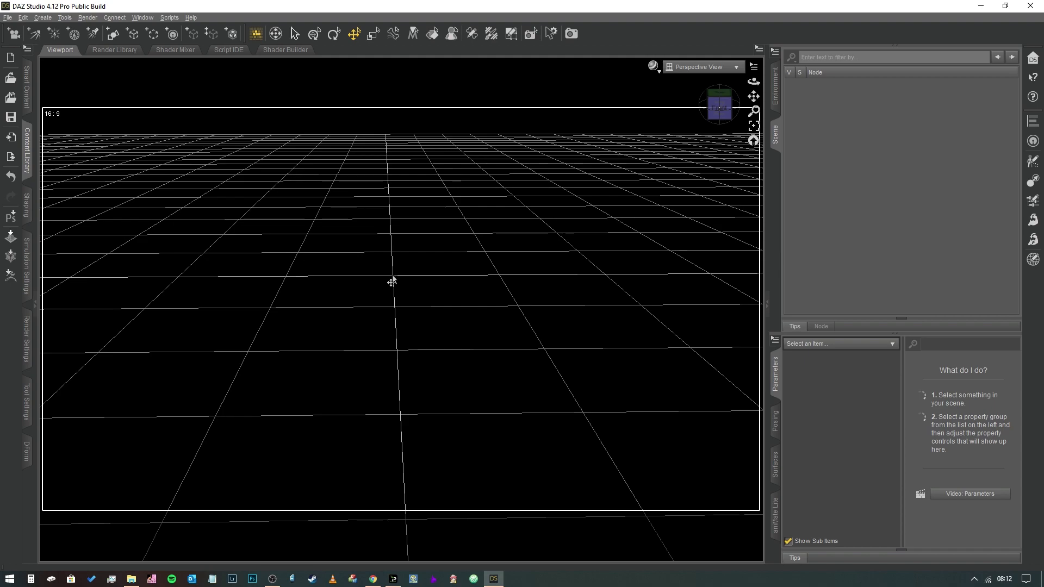
pyautogui.moveTo(391, 280)
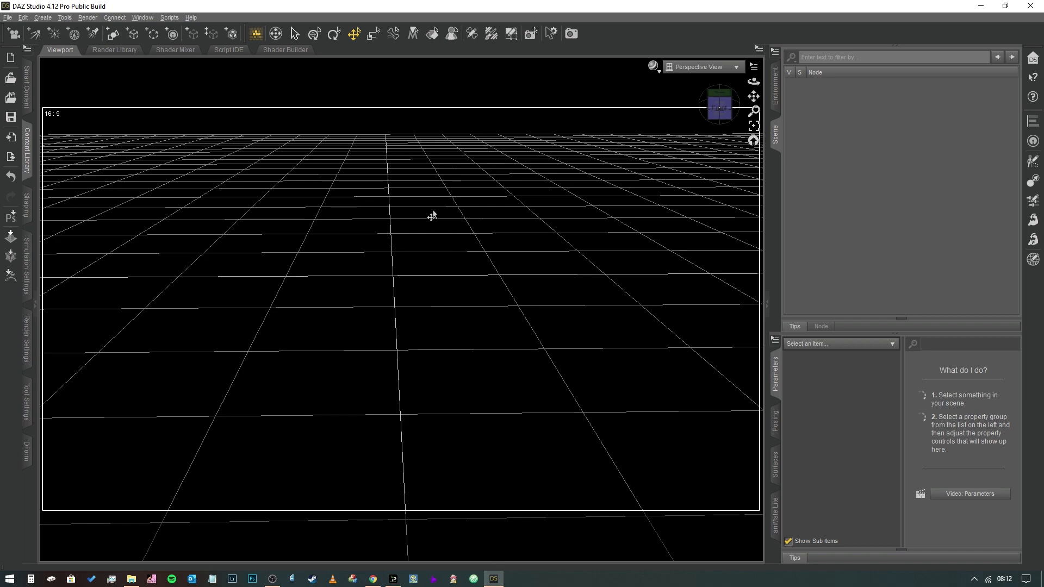
pyautogui.moveTo(184, 241)
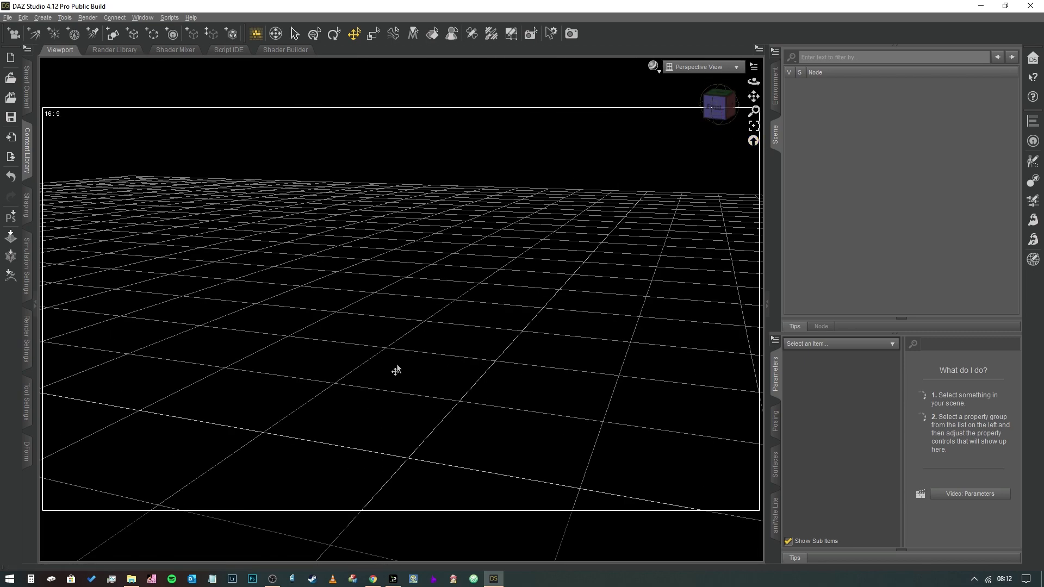
pyautogui.moveTo(140, 102)
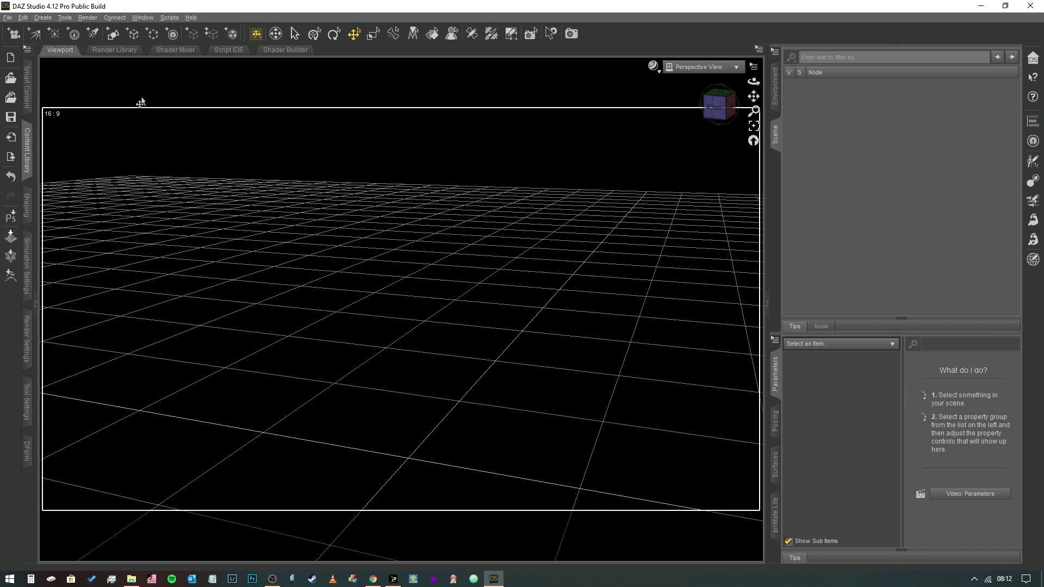
# Step: Create a Plane primitive, 4 m size with 100 divisions, at world centre
pyautogui.click(112, 33)
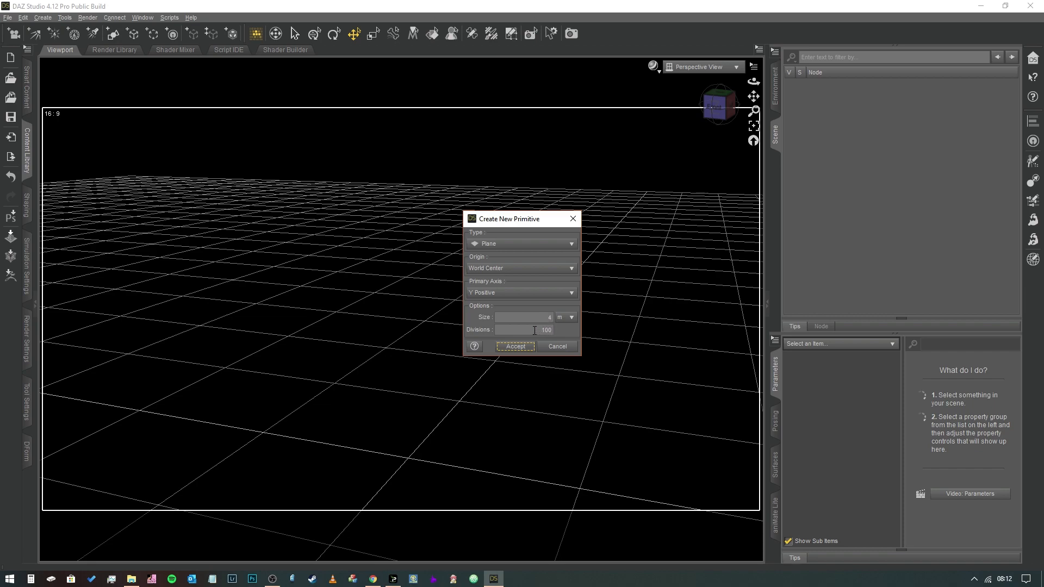
pyautogui.click(514, 346)
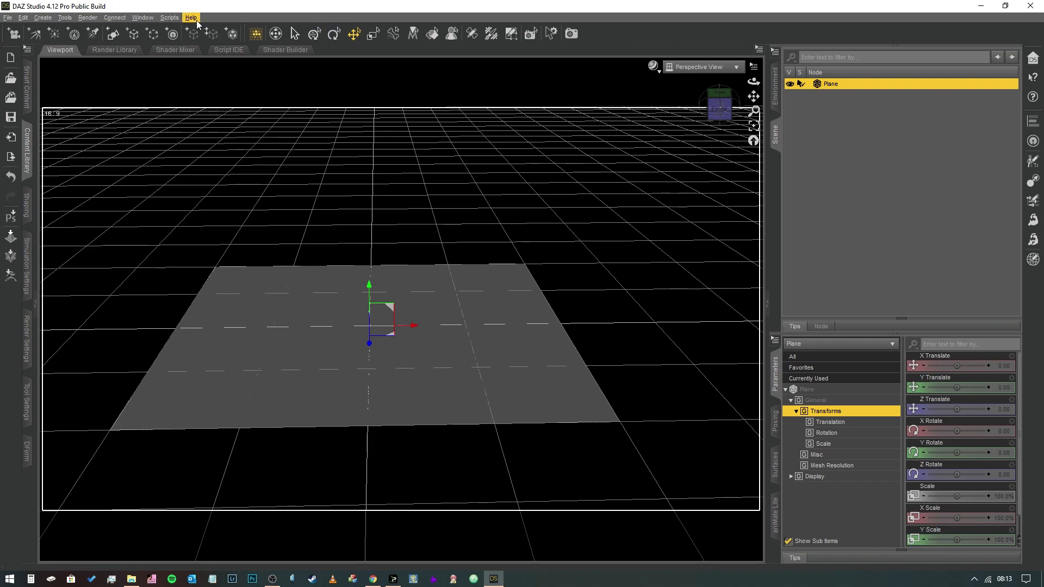
pyautogui.moveTo(83, 58)
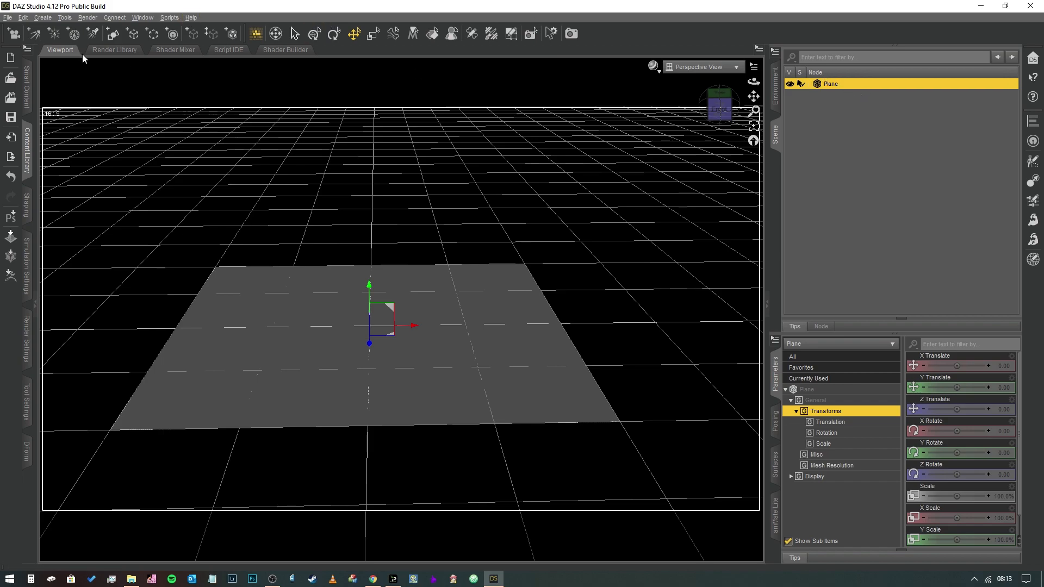
# Step: Add a D-Former to the selected plane, keeping the default name D-Former_1
pyautogui.click(42, 17)
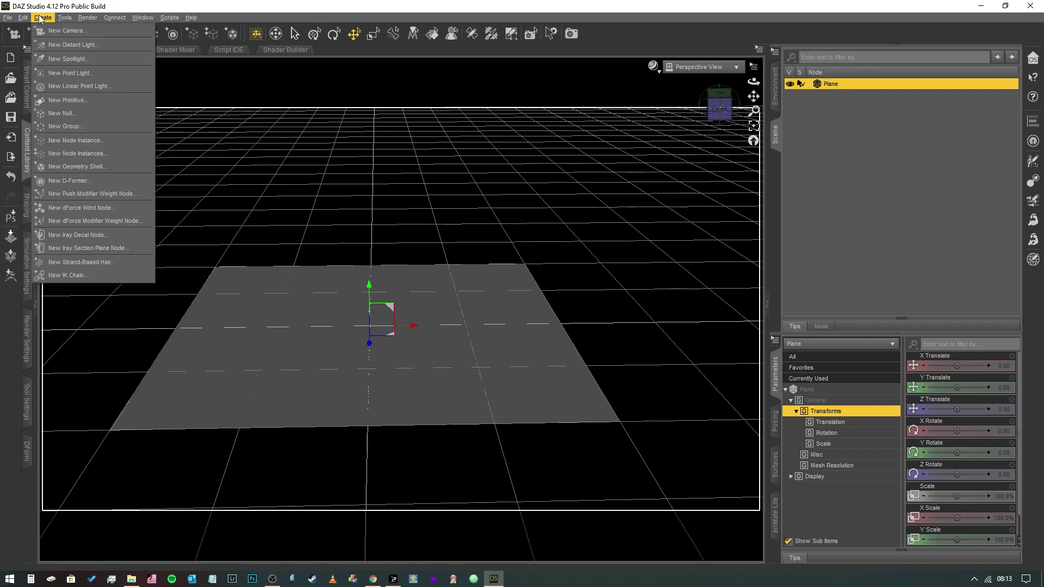
pyautogui.moveTo(78, 167)
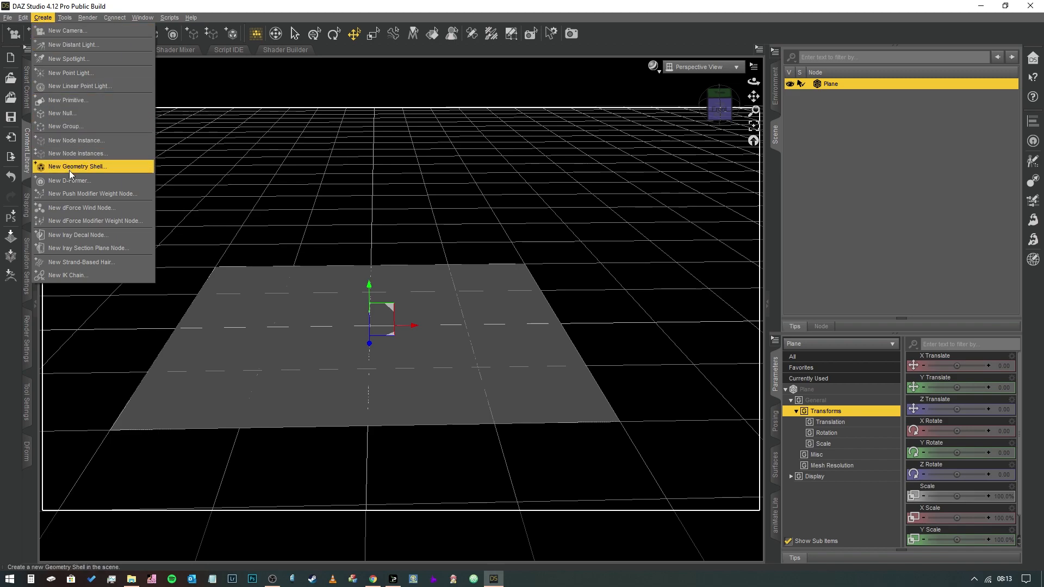
pyautogui.click(69, 180)
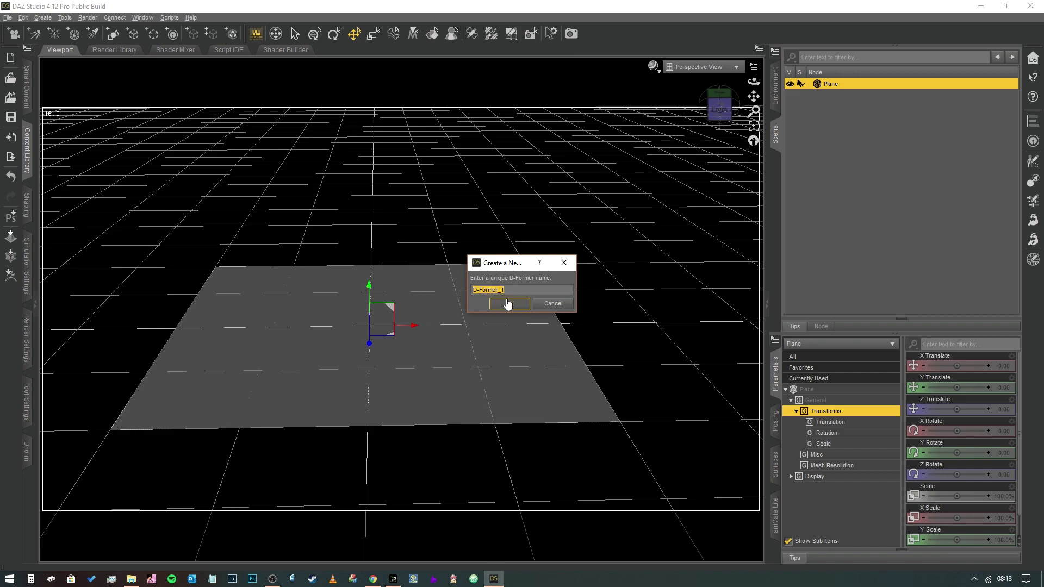
pyautogui.click(509, 303)
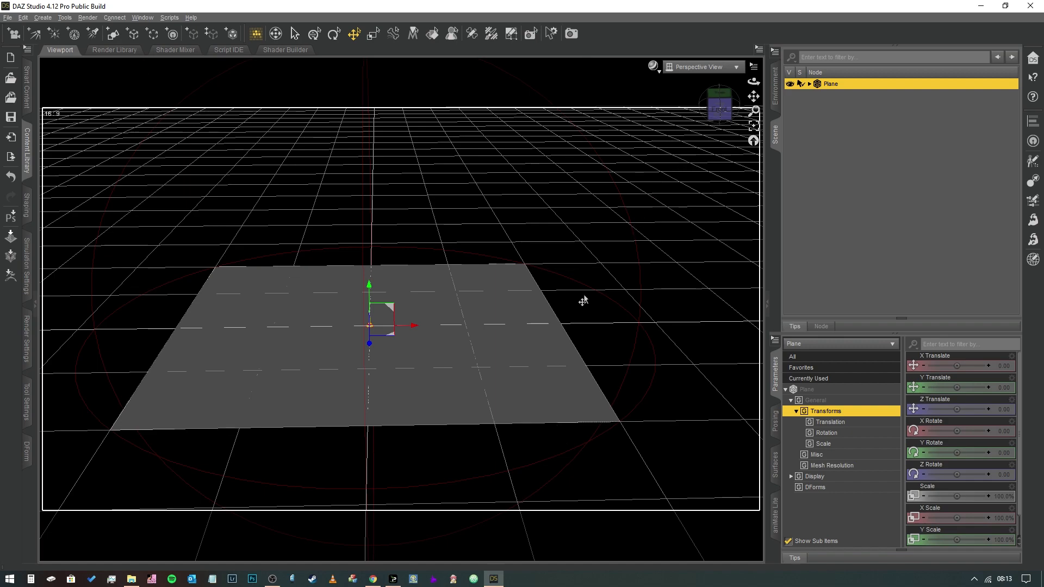
pyautogui.moveTo(821, 112)
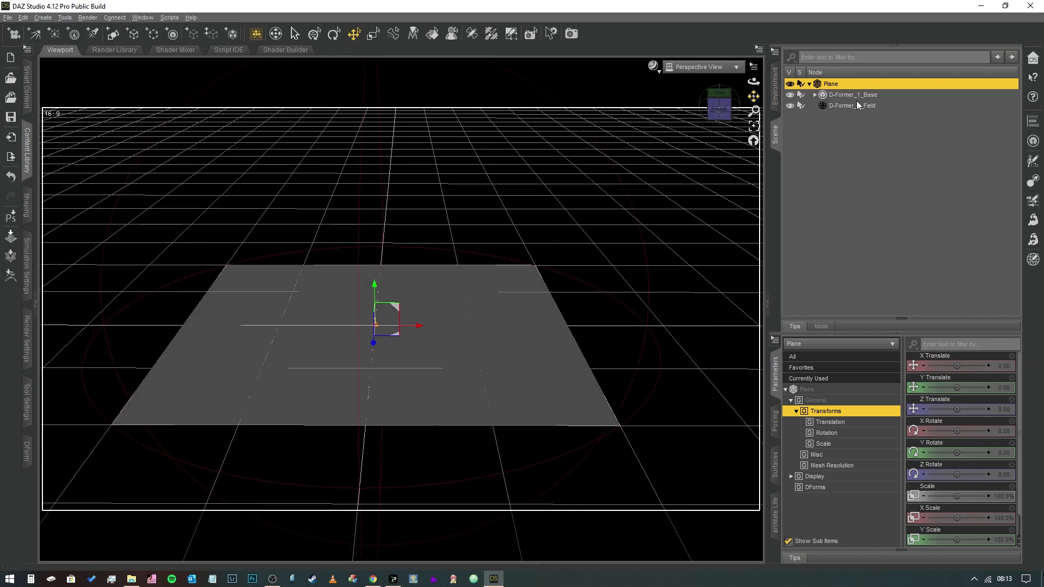
# Step: Select D-Former_1_Base and move it across the plane, settling slightly off centre
pyautogui.click(852, 95)
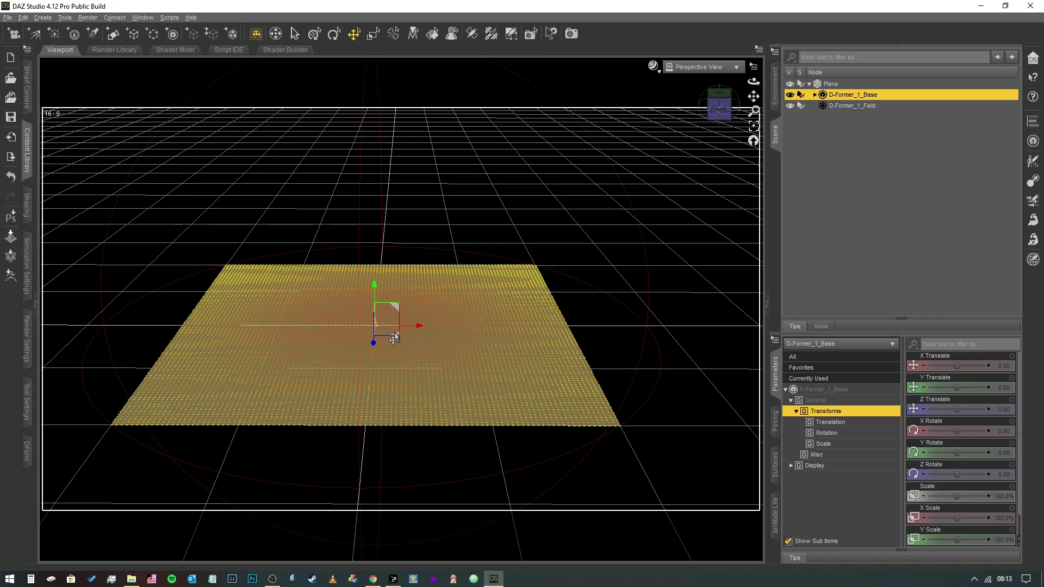
pyautogui.moveTo(373, 326); pyautogui.dragTo(436, 327)
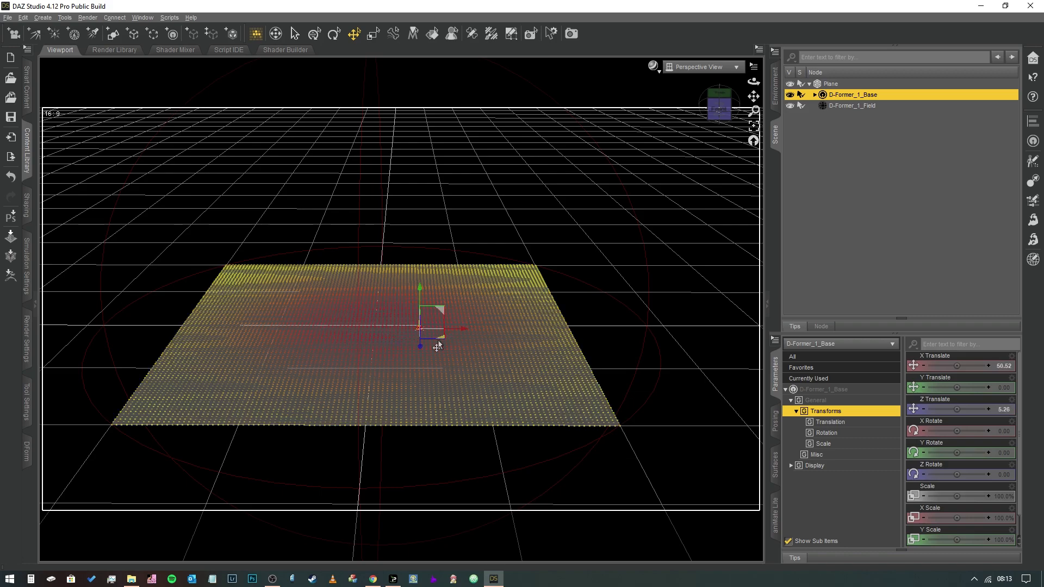
pyautogui.moveTo(432, 327); pyautogui.dragTo(377, 328)
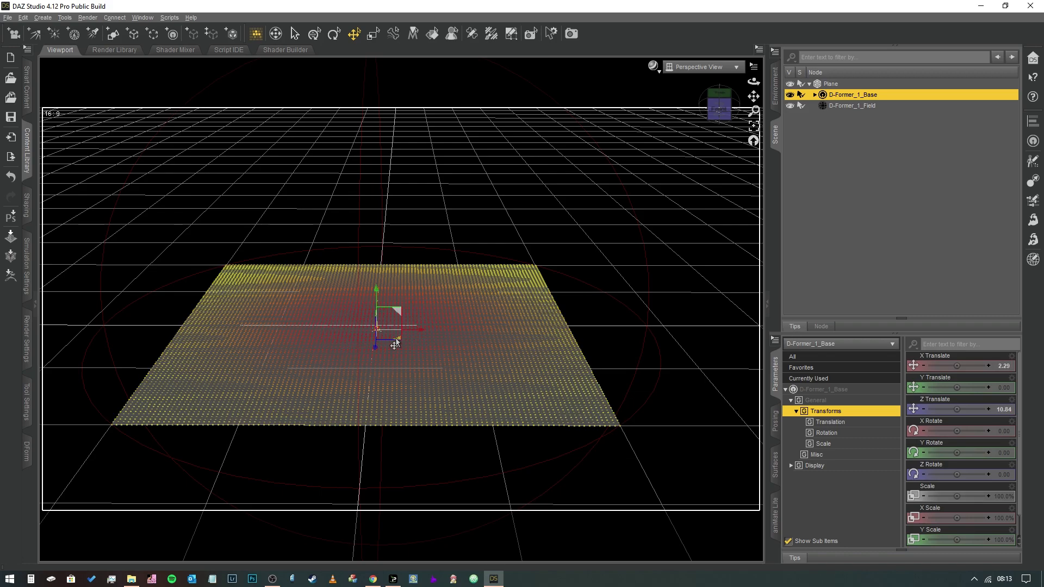
pyautogui.moveTo(397, 339); pyautogui.dragTo(358, 315)
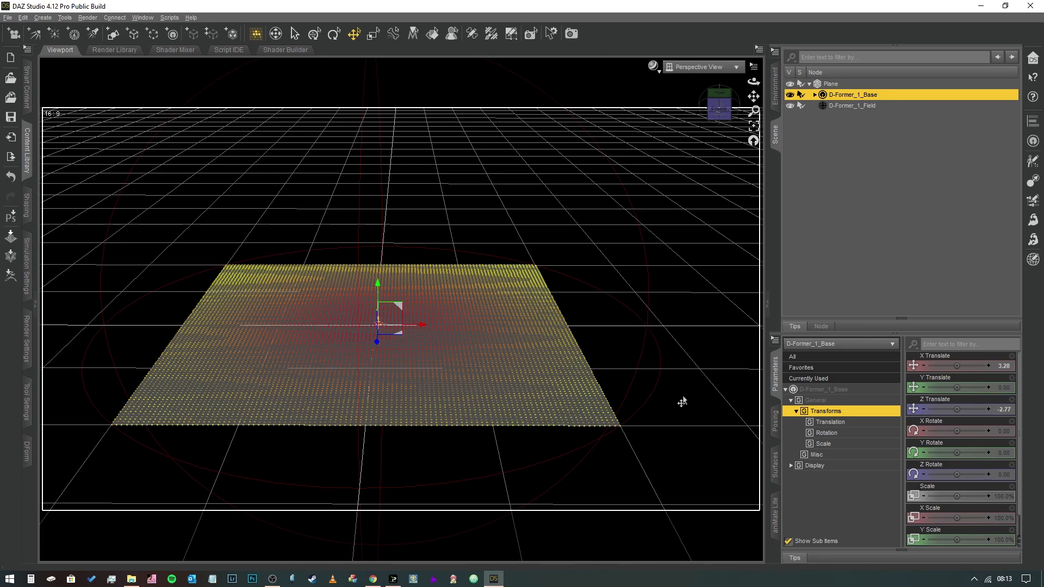
pyautogui.moveTo(596, 445)
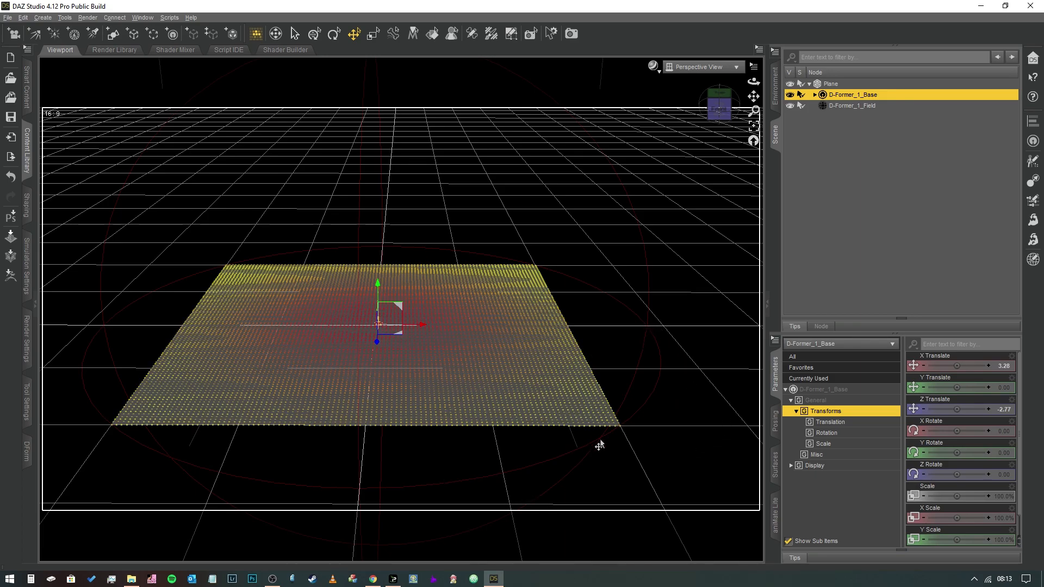
pyautogui.moveTo(673, 413)
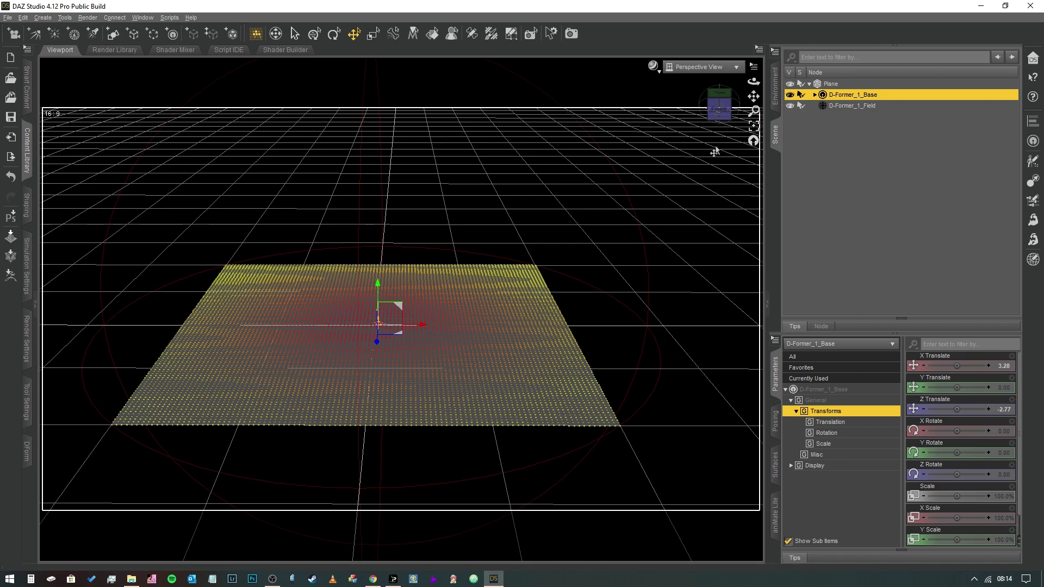
# Step: Move D-Former_1_Field across the plane, then slightly adjust its Z and X scale
pyautogui.click(852, 105)
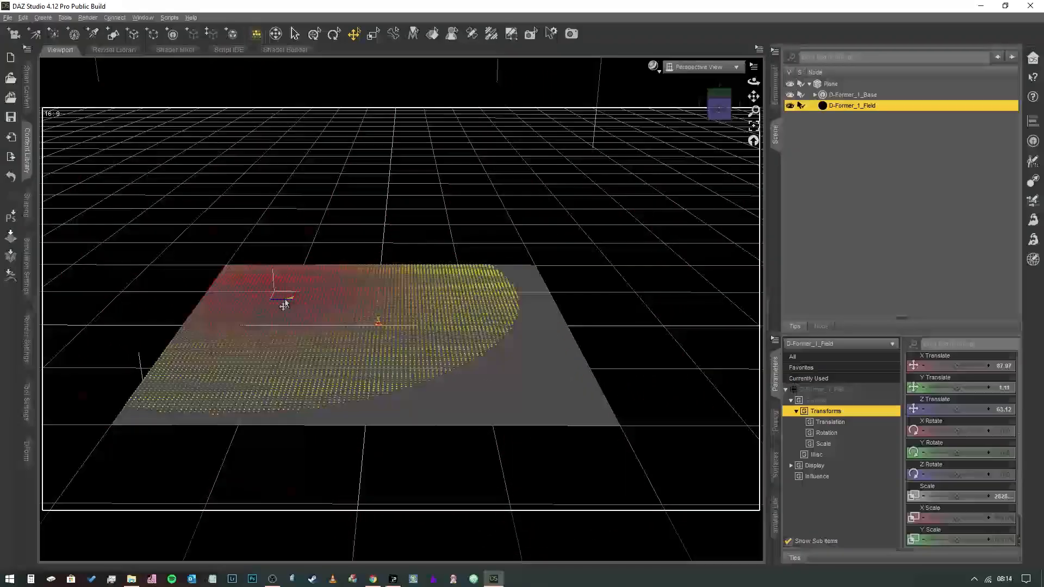
pyautogui.moveTo(285, 304); pyautogui.dragTo(398, 333)
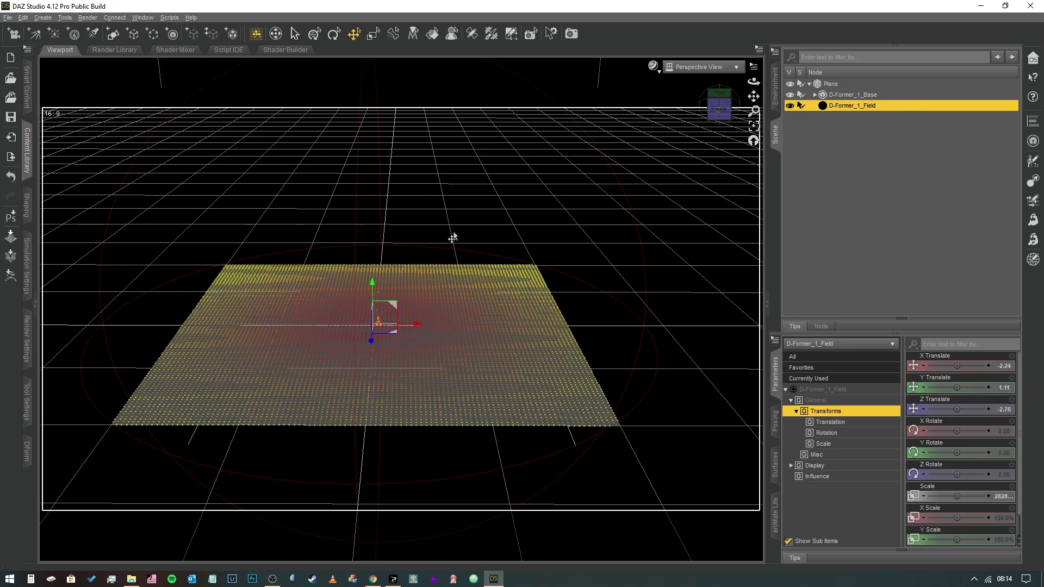
pyautogui.moveTo(442, 333)
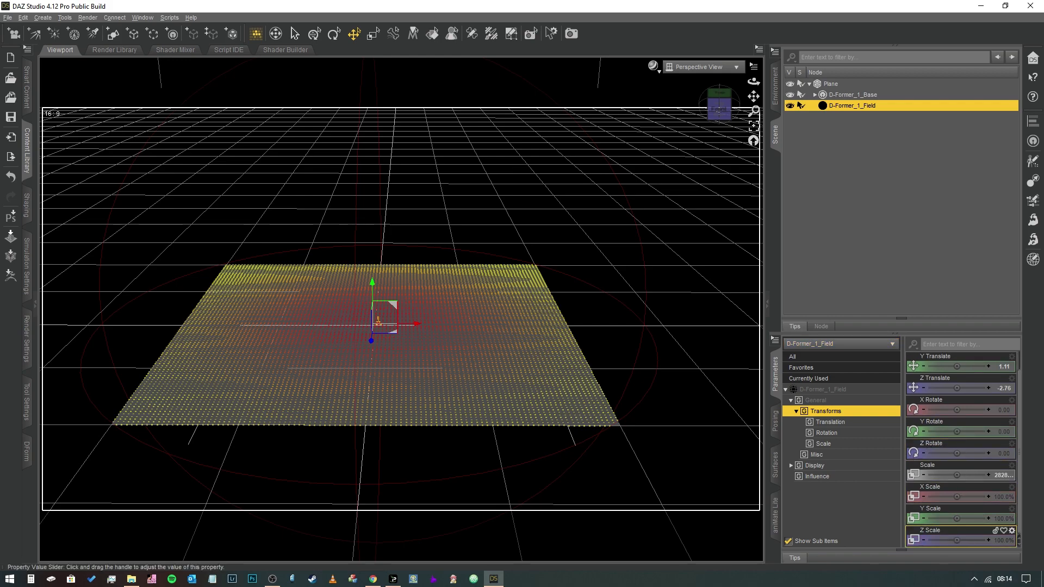
pyautogui.moveTo(952, 539); pyautogui.dragTo(932, 540)
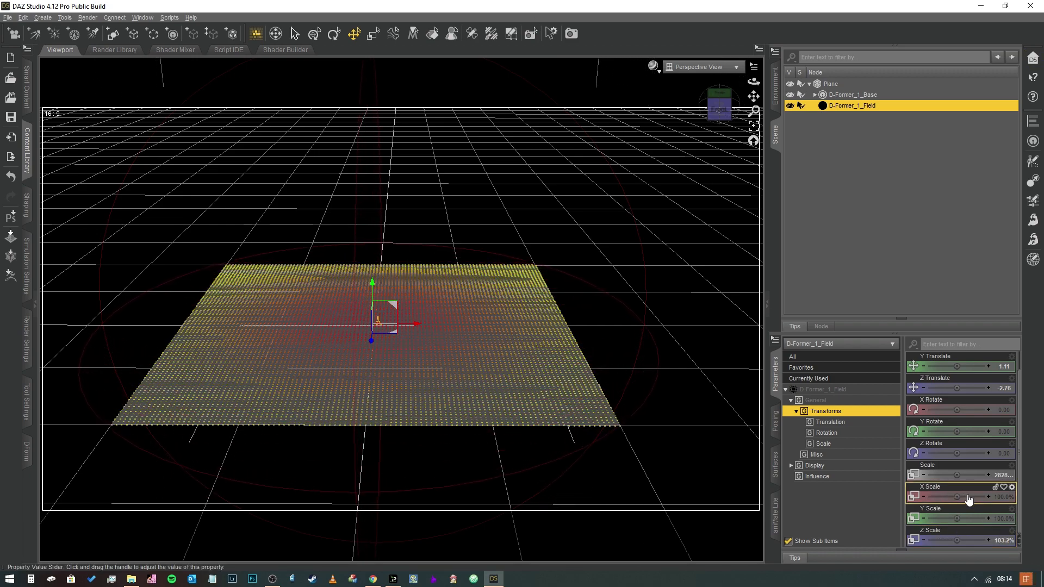
pyautogui.moveTo(972, 496); pyautogui.dragTo(932, 496)
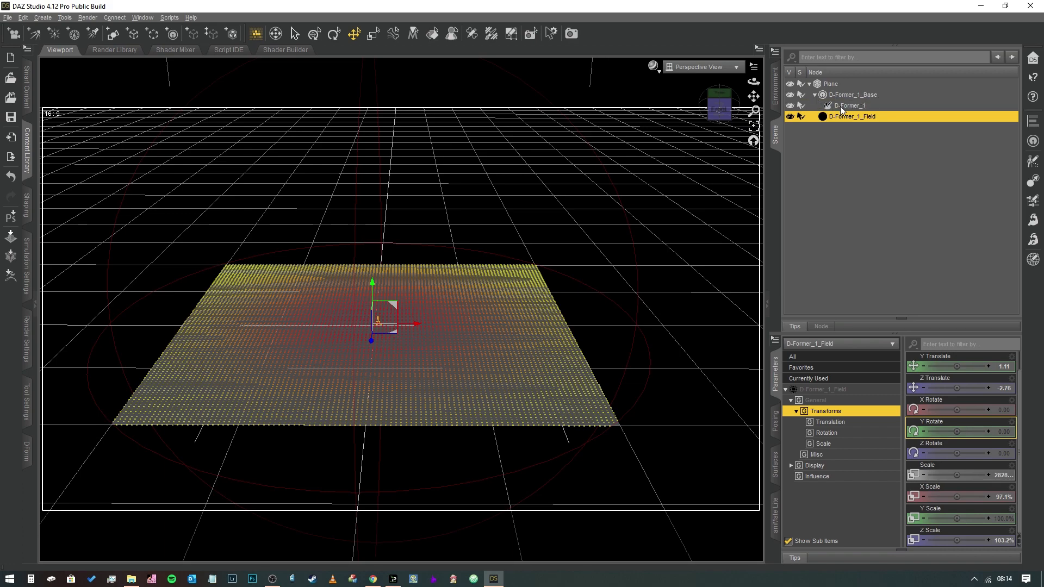
pyautogui.click(848, 105)
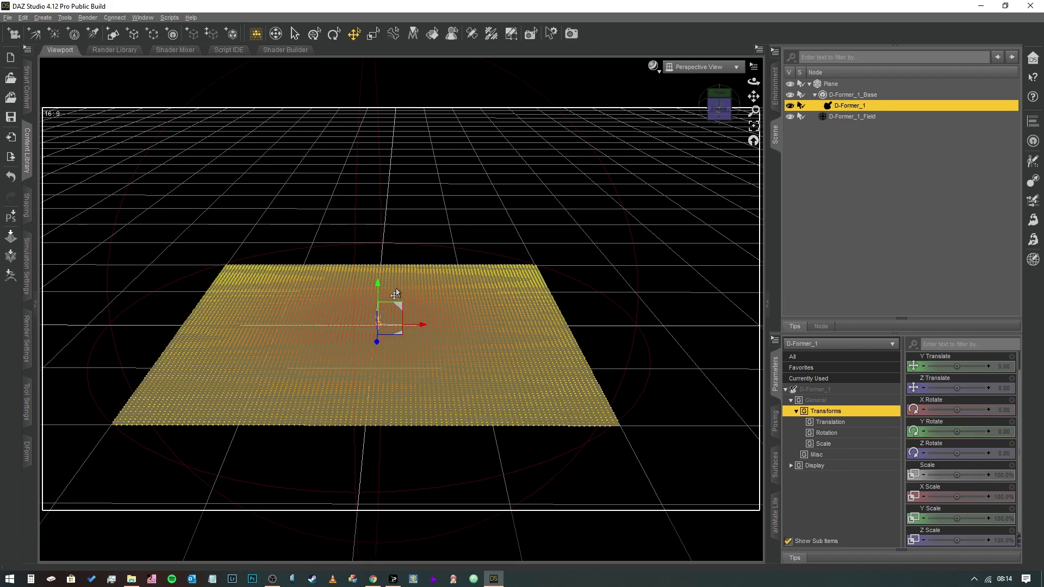
pyautogui.moveTo(377, 282); pyautogui.dragTo(377, 206)
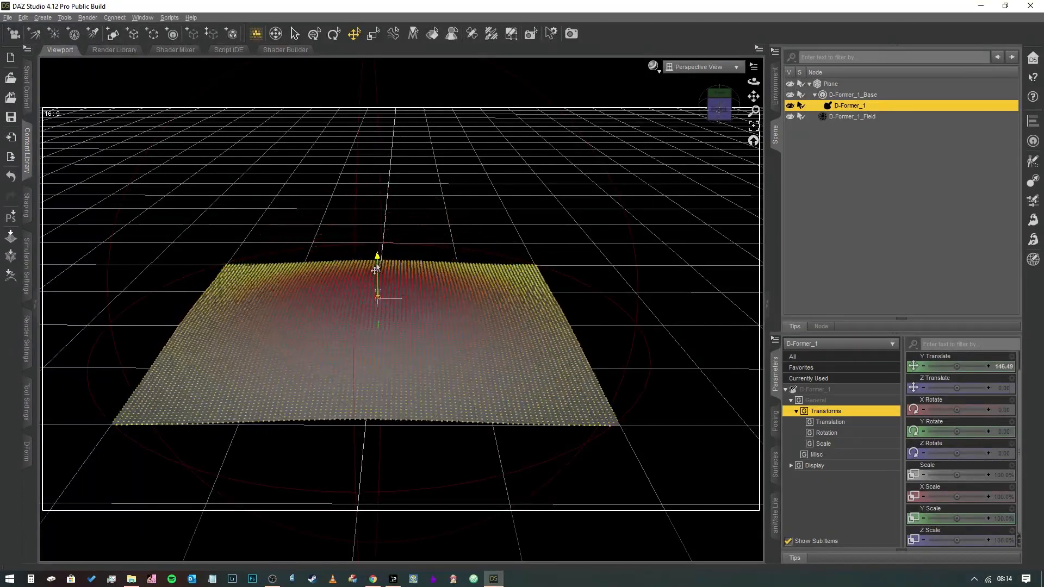
pyautogui.moveTo(377, 266); pyautogui.dragTo(377, 336)
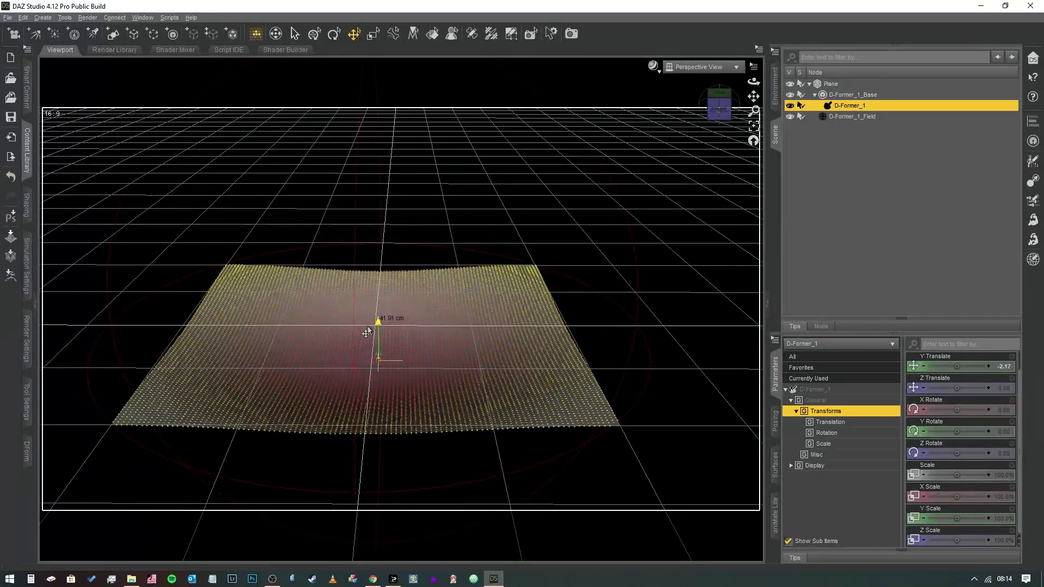
pyautogui.moveTo(377, 323); pyautogui.dragTo(382, 298)
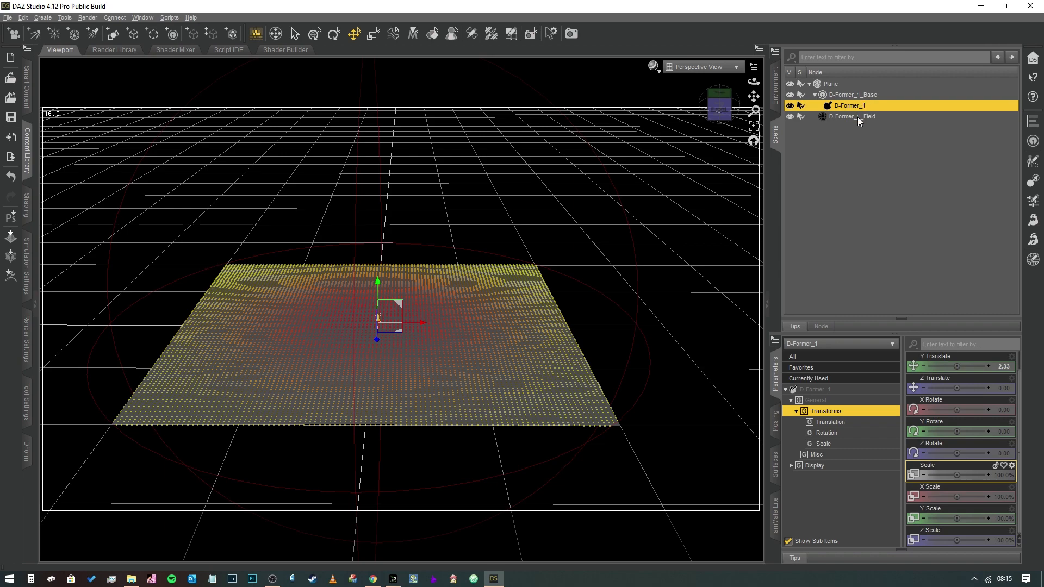
# Step: Set D-Former_1_Field X Scale to 29.5% and Z Scale to 400.3%
pyautogui.click(851, 116)
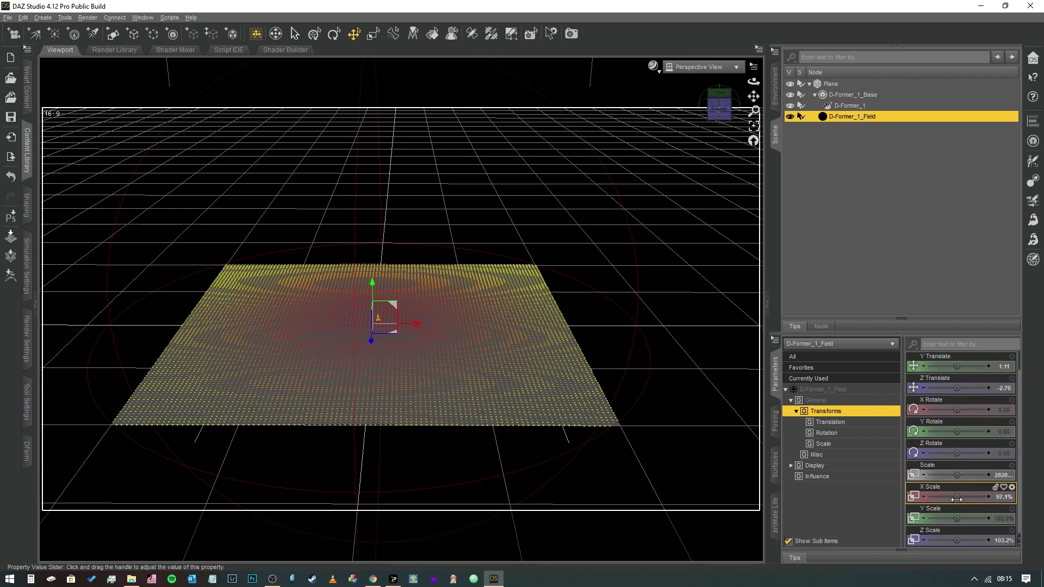
pyautogui.moveTo(958, 496); pyautogui.dragTo(945, 496)
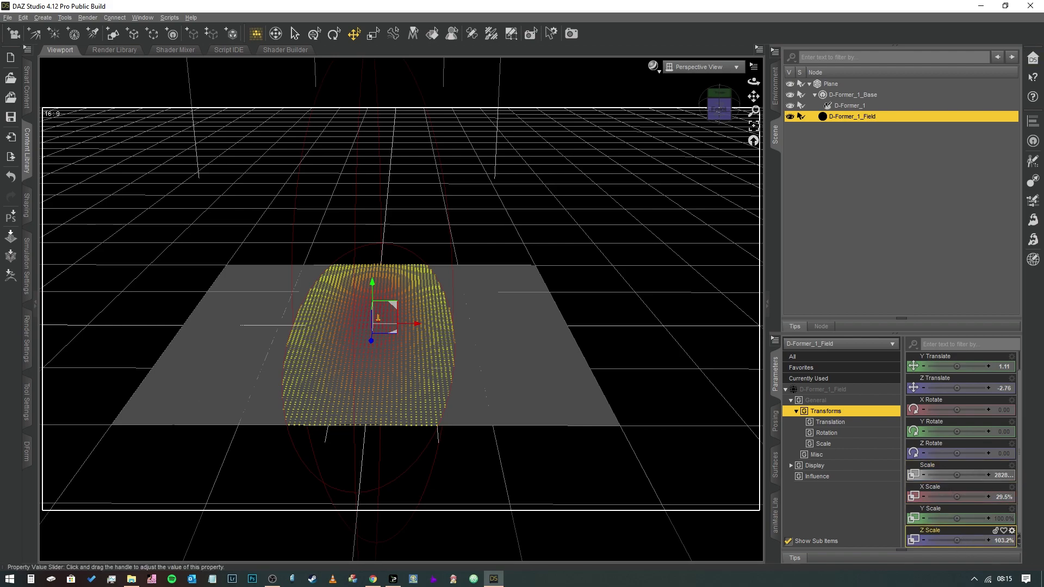
pyautogui.moveTo(965, 530); pyautogui.dragTo(1011, 530)
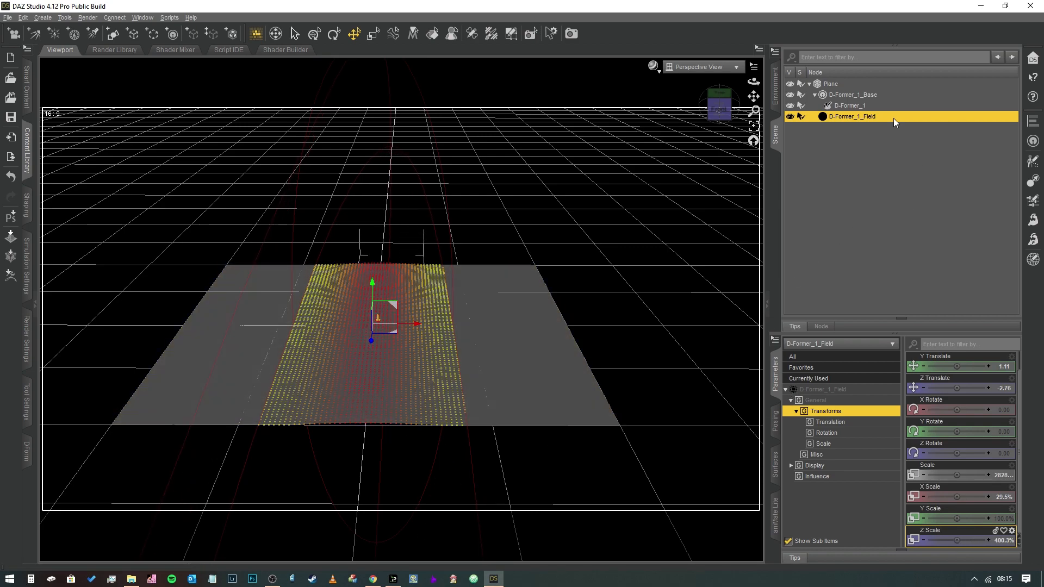
# Step: Raise D-Former_1 along Y into a tall ridge, then lower it to a gentle rise
pyautogui.click(848, 105)
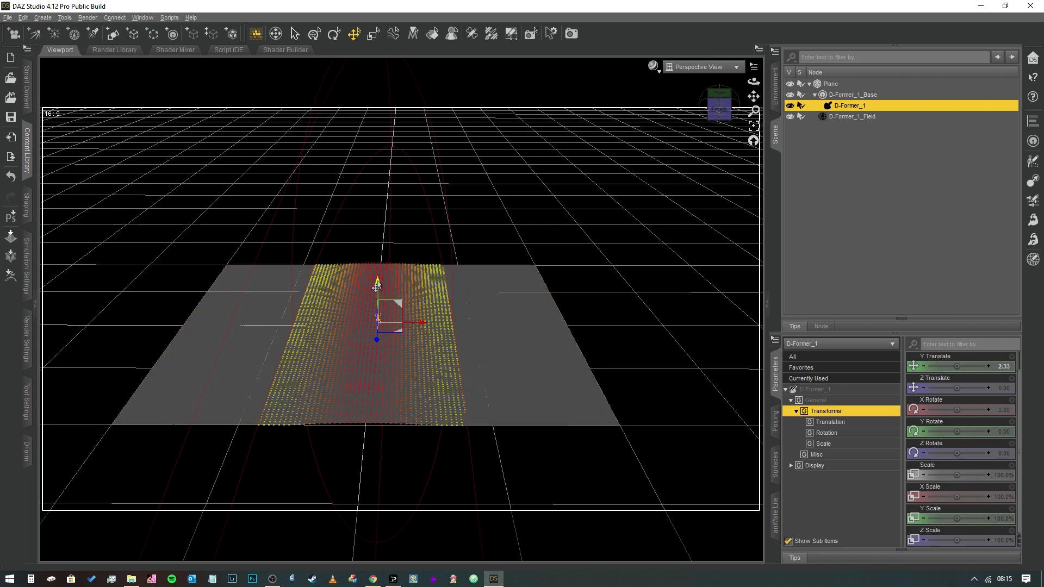
pyautogui.click(828, 83)
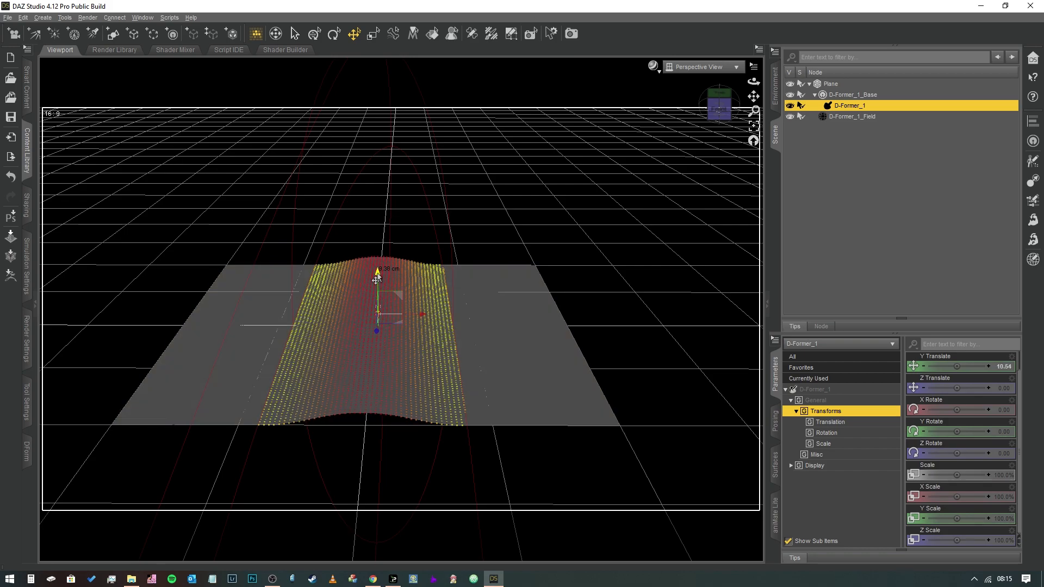
pyautogui.moveTo(376, 273); pyautogui.dragTo(376, 236)
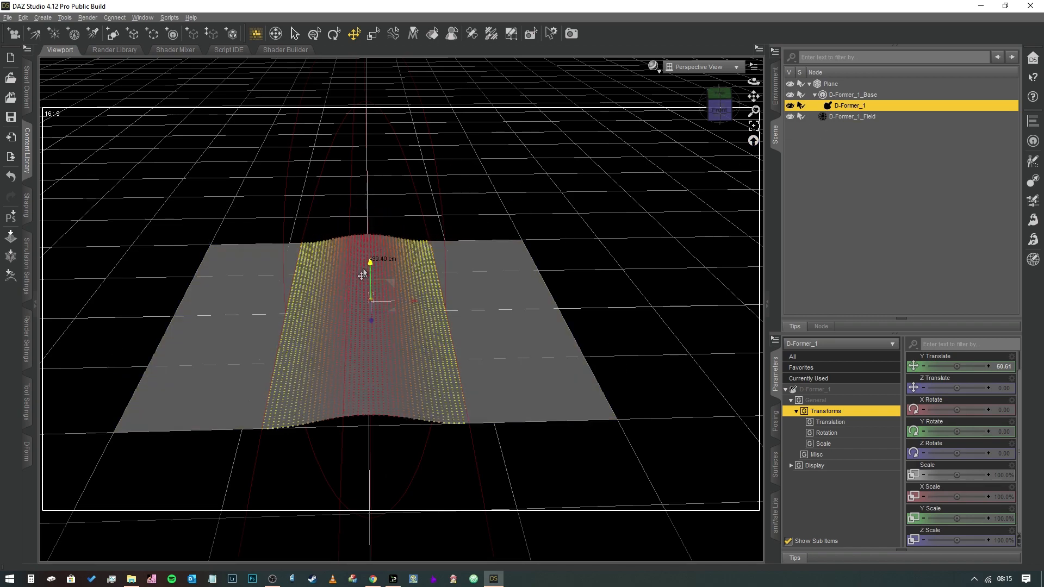
pyautogui.moveTo(370, 270); pyautogui.dragTo(370, 229)
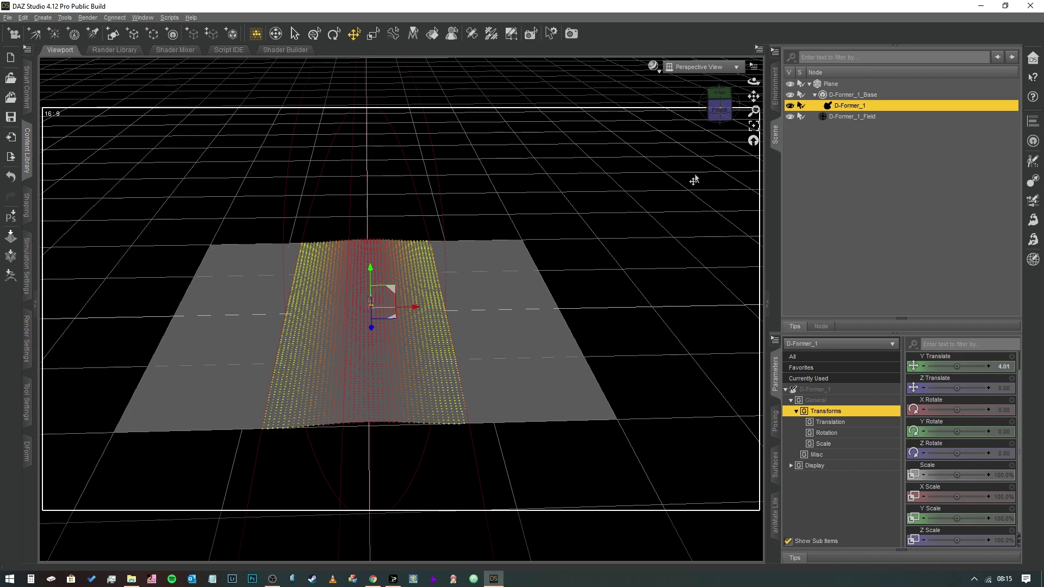
pyautogui.moveTo(632, 149)
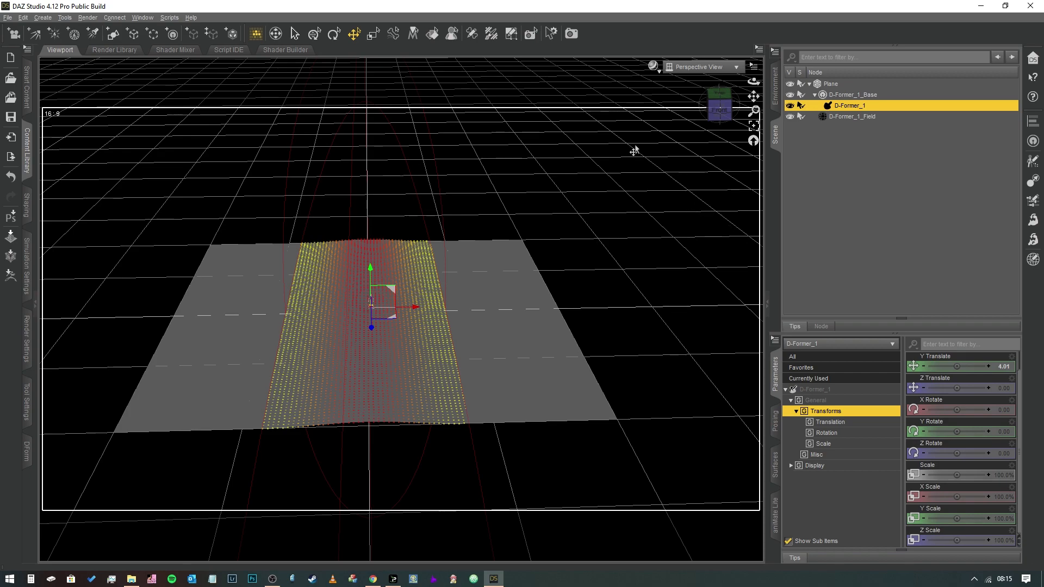
pyautogui.moveTo(633, 148)
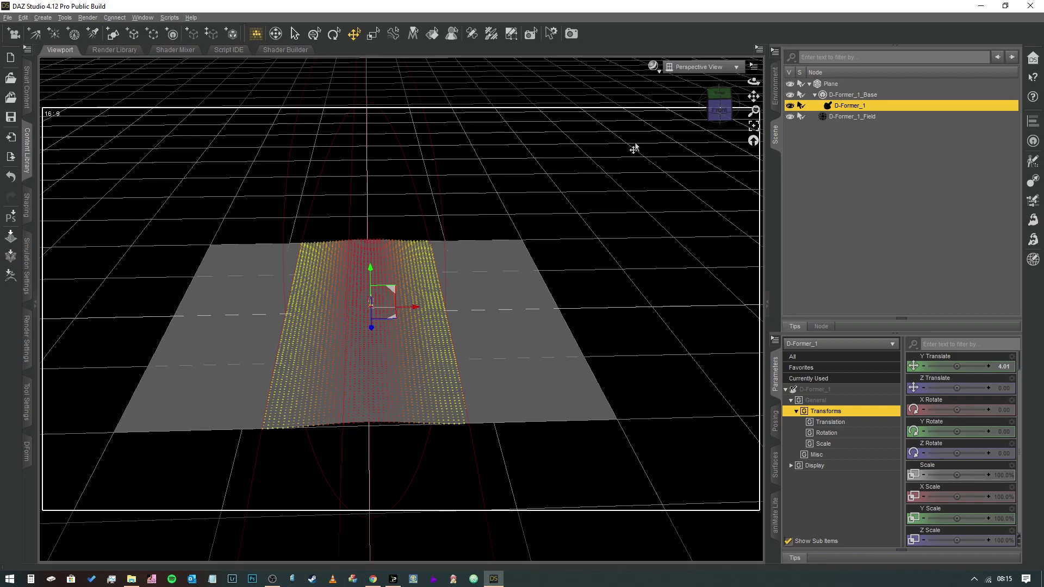